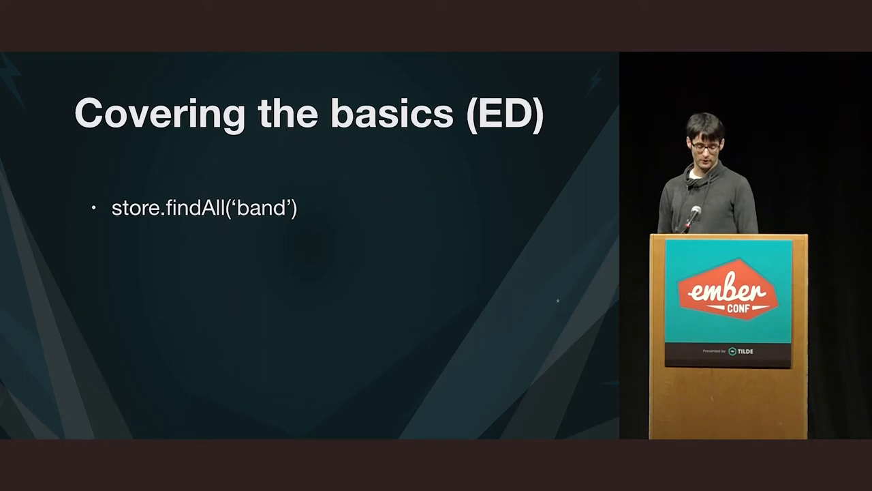
Step: Advance through the peekAll and background-reload slides to the Ember router slide
key("right")
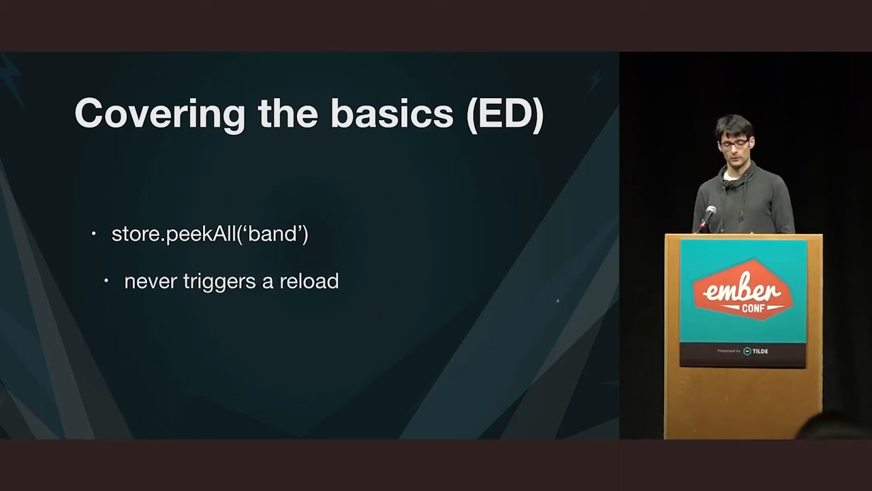
key("right")
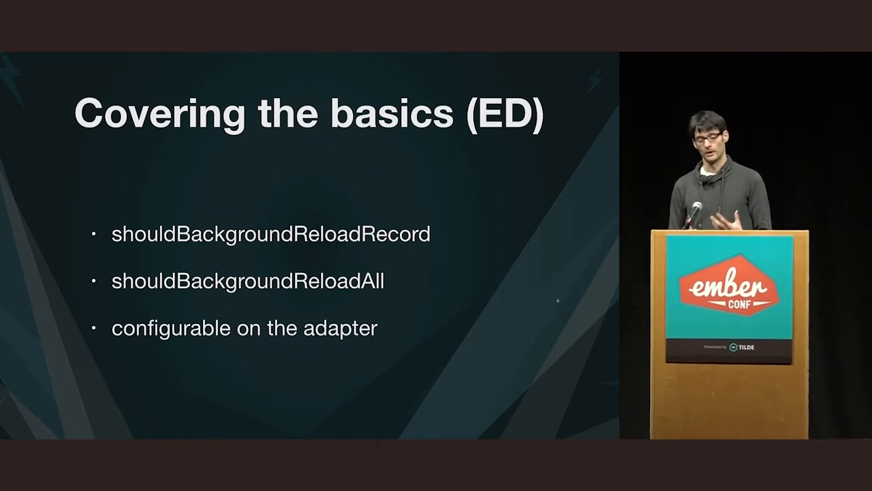
key("Right")
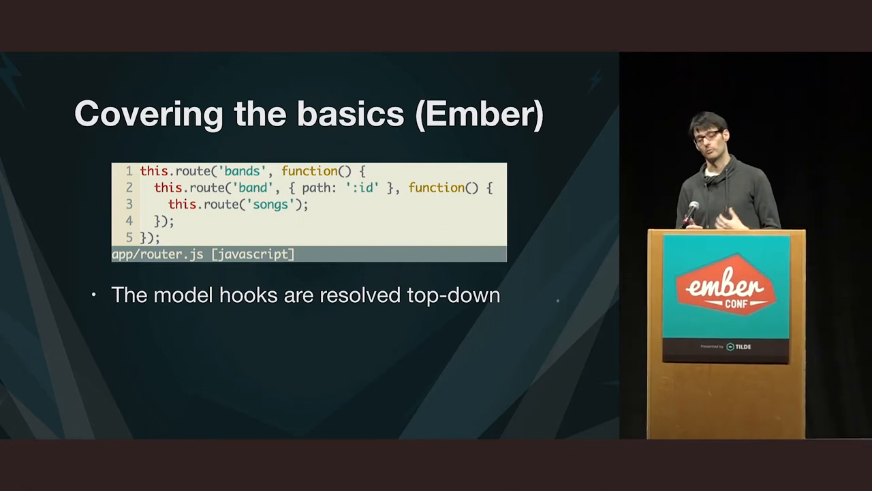
Step: Advance past the model-hook promise slides to reach the live Rock & Roll app demo
key("Right")
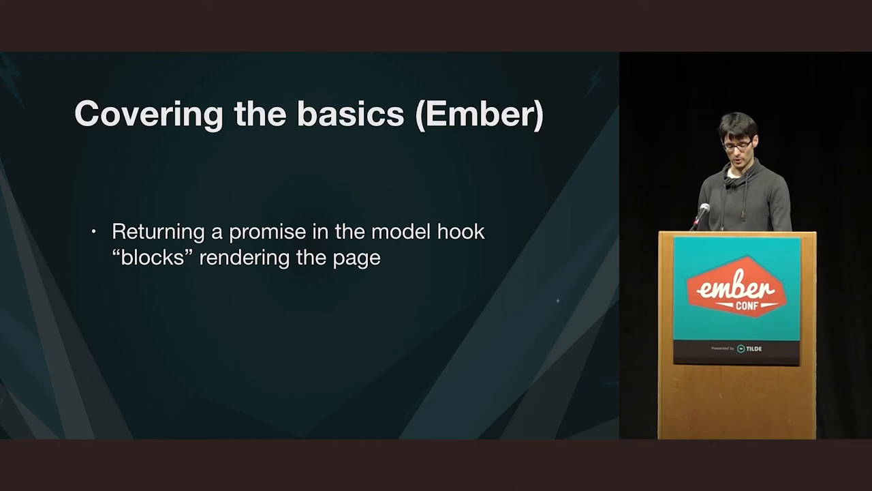
key("Right")
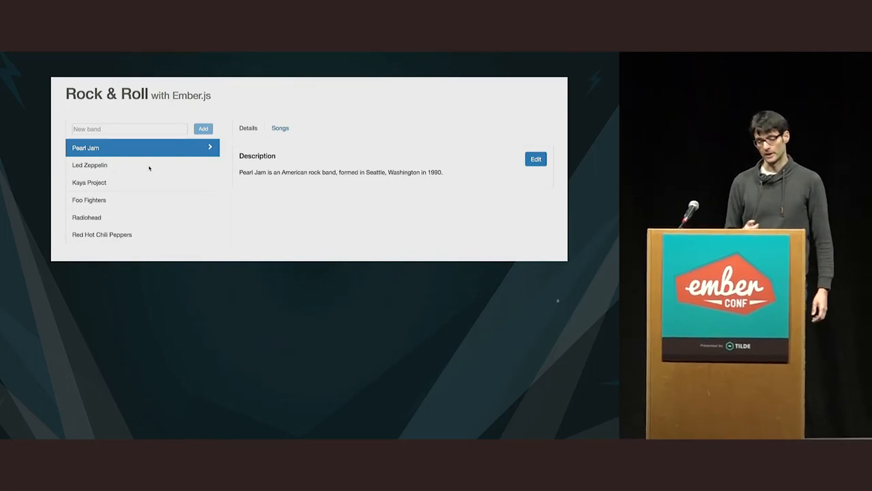
left_click(90, 165)
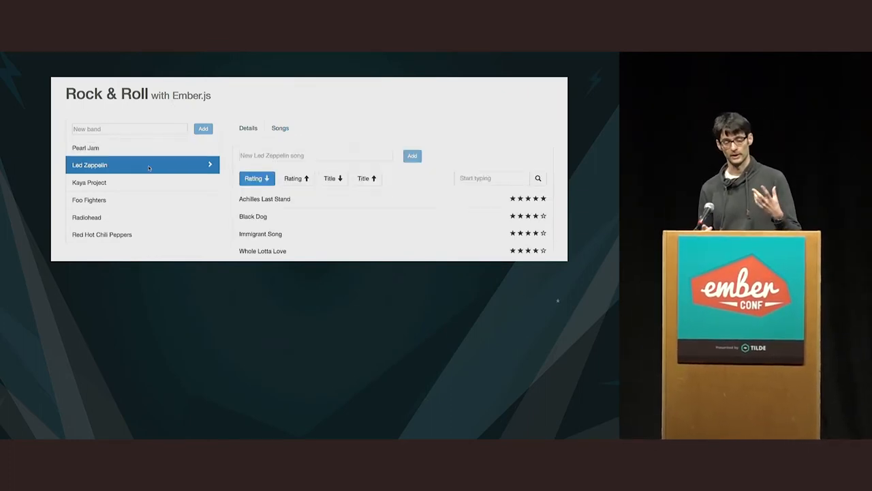
left_click(84, 147)
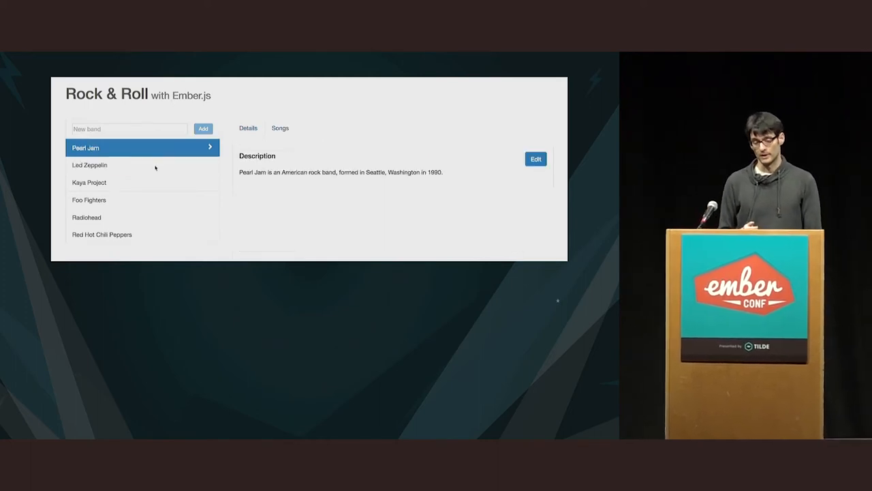
left_click(90, 165)
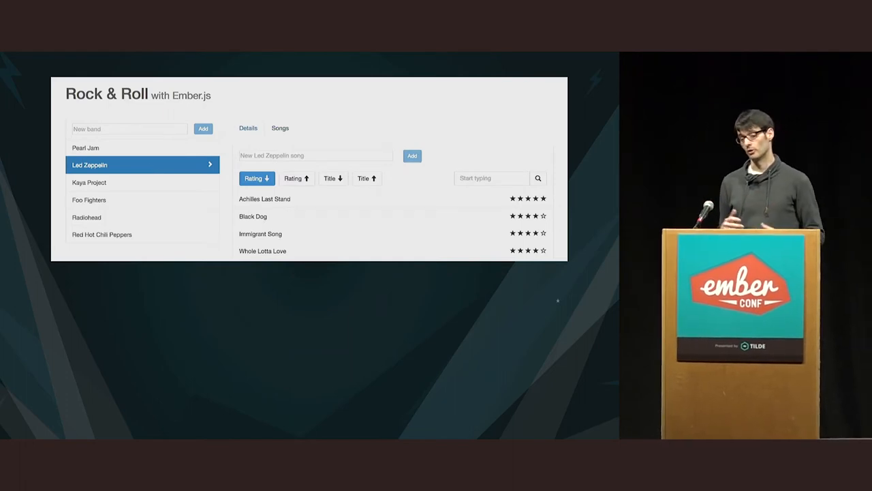
left_click(85, 147)
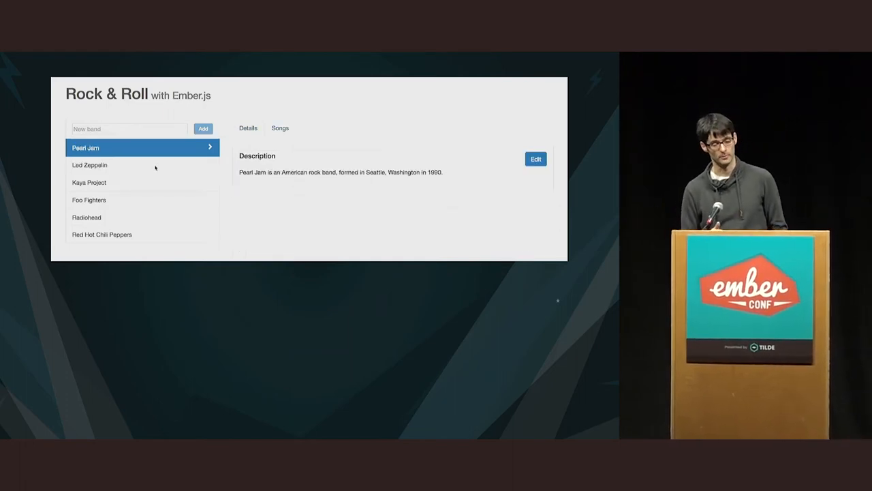
left_click(90, 163)
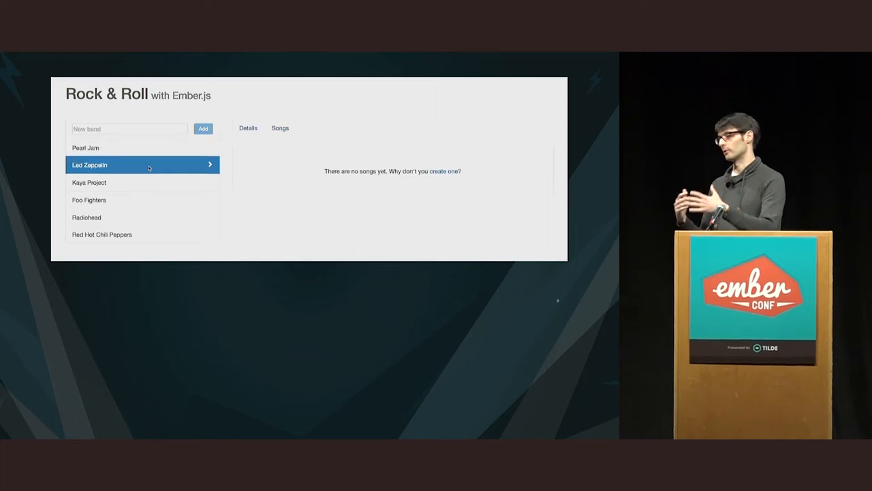
left_click(281, 128)
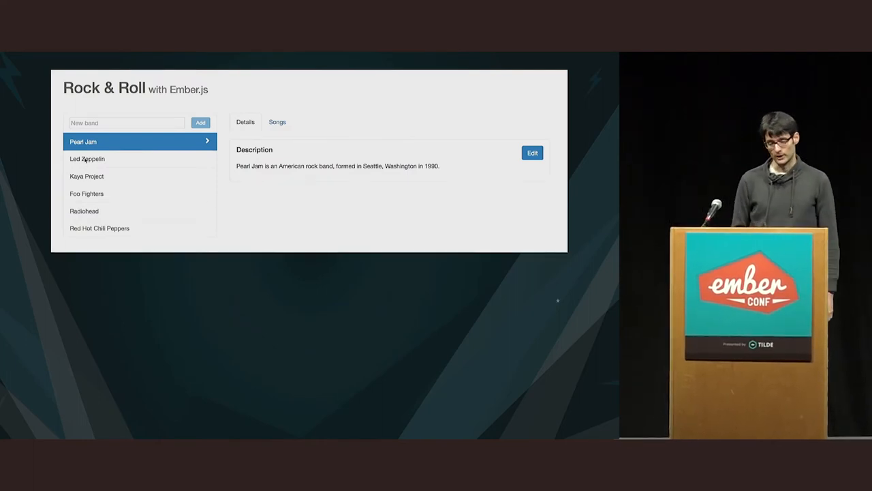
left_click(87, 158)
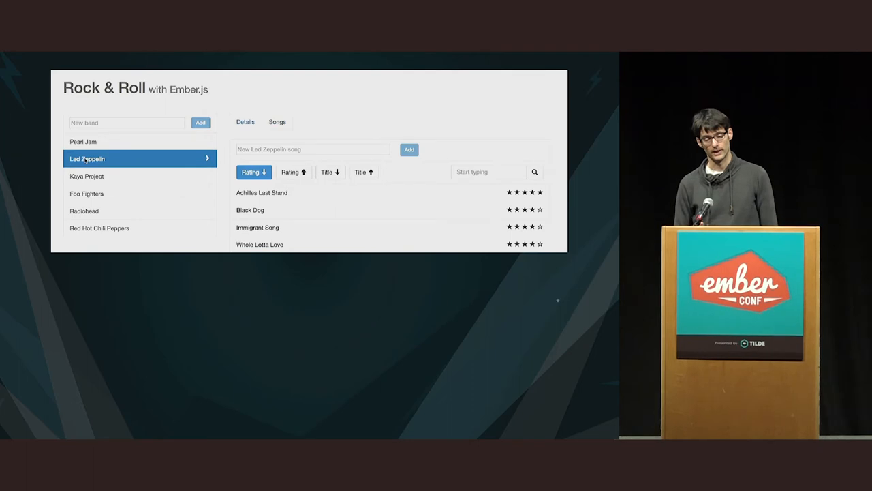
left_click(83, 140)
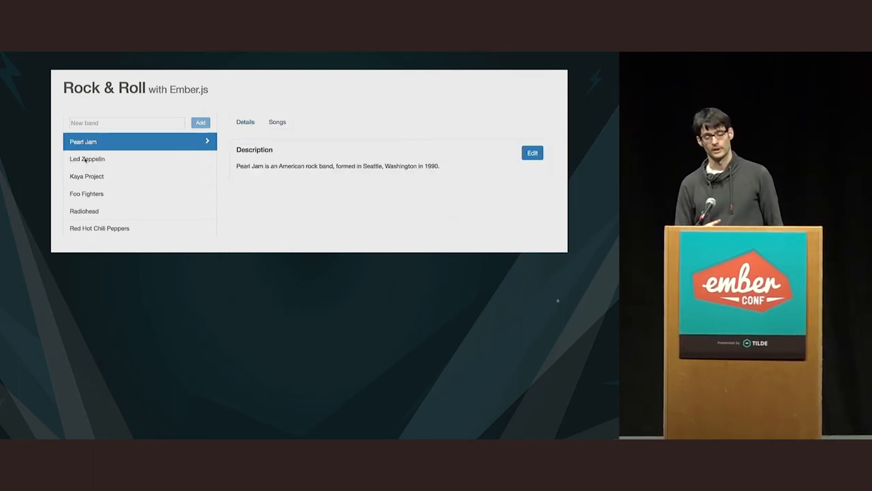
left_click(87, 158)
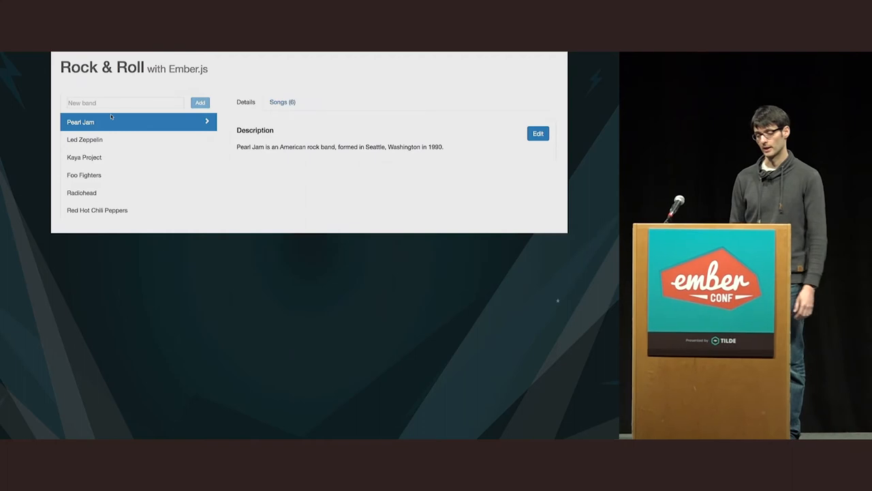
left_click(84, 139)
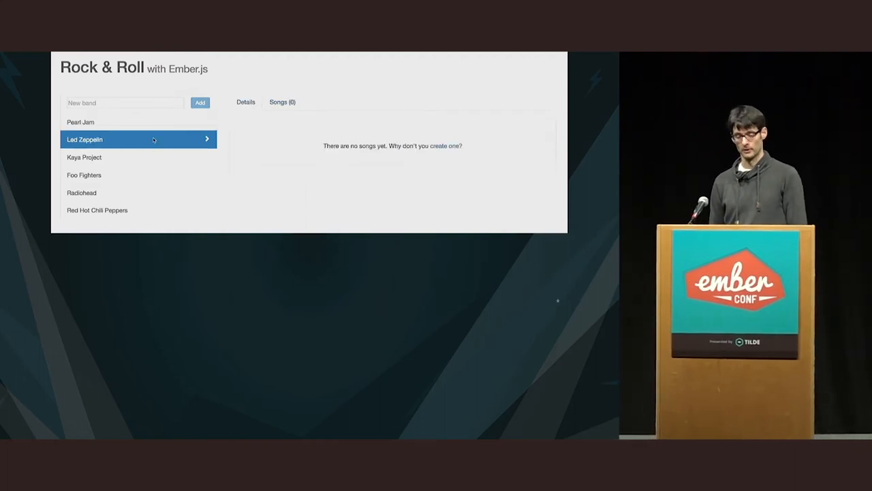
left_click(282, 101)
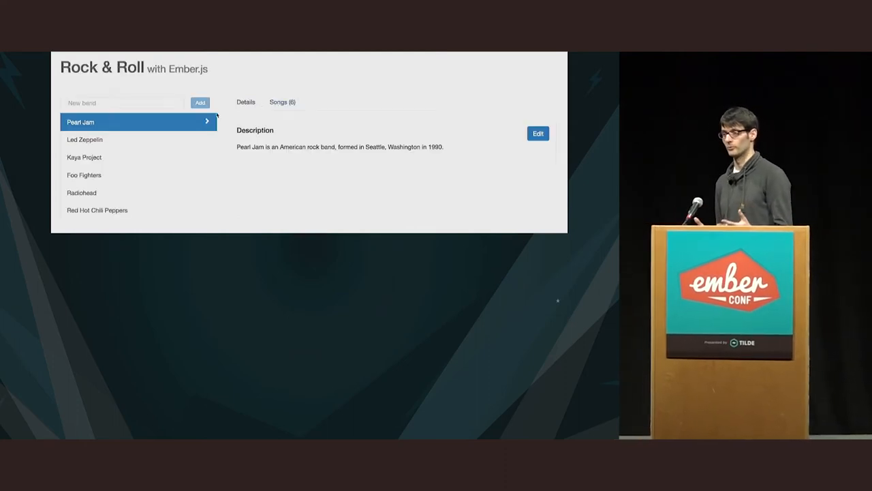
left_click(85, 139)
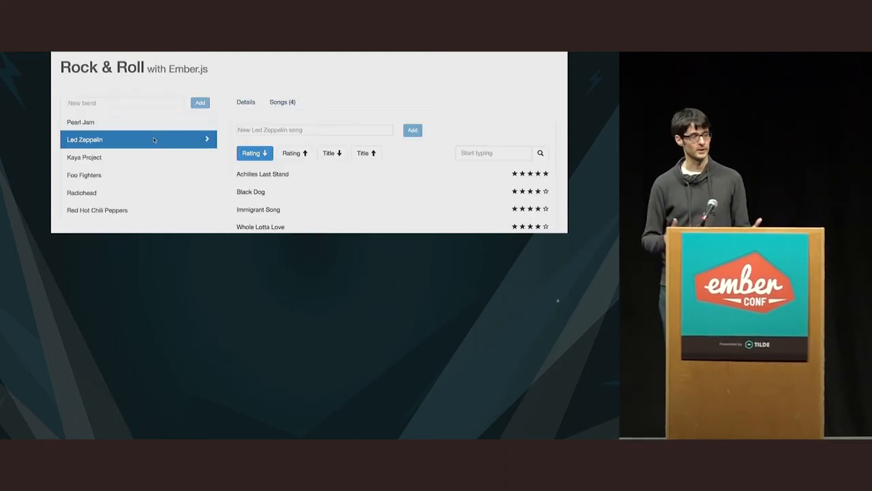
left_click(79, 123)
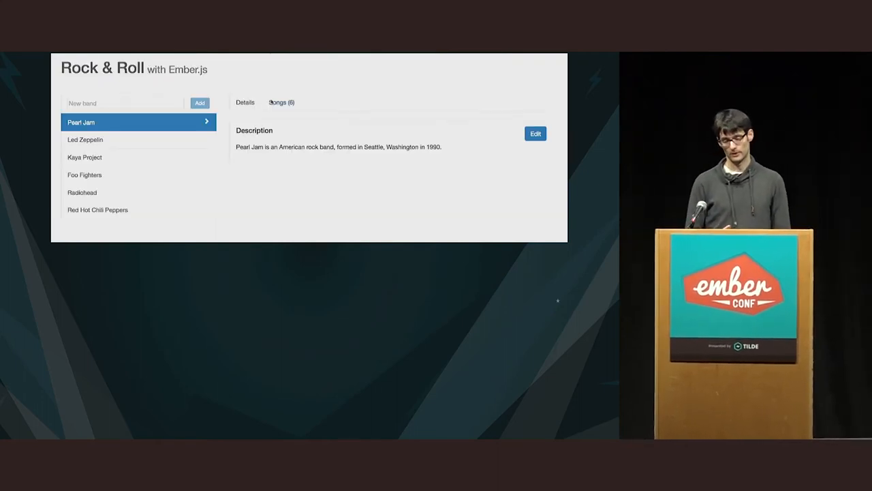
Step: Select Led Zeppelin to list its four songs while the bands and songs requests appear
left_click(85, 139)
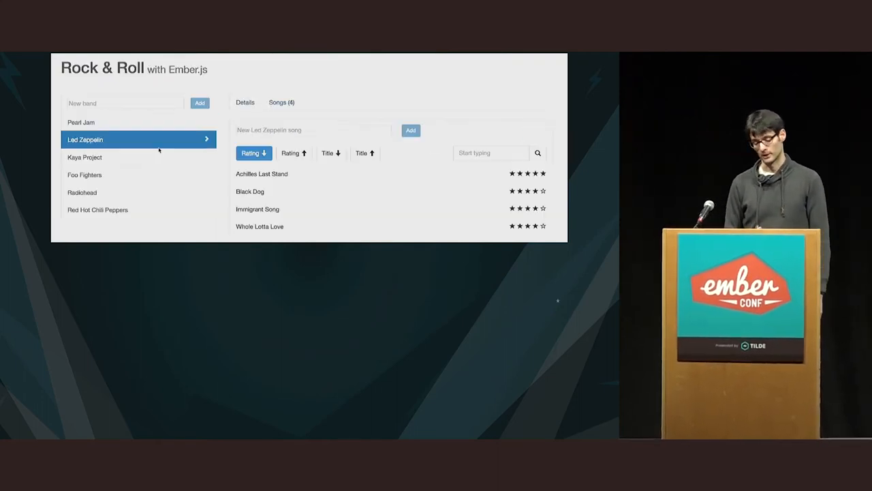
left_click(82, 122)
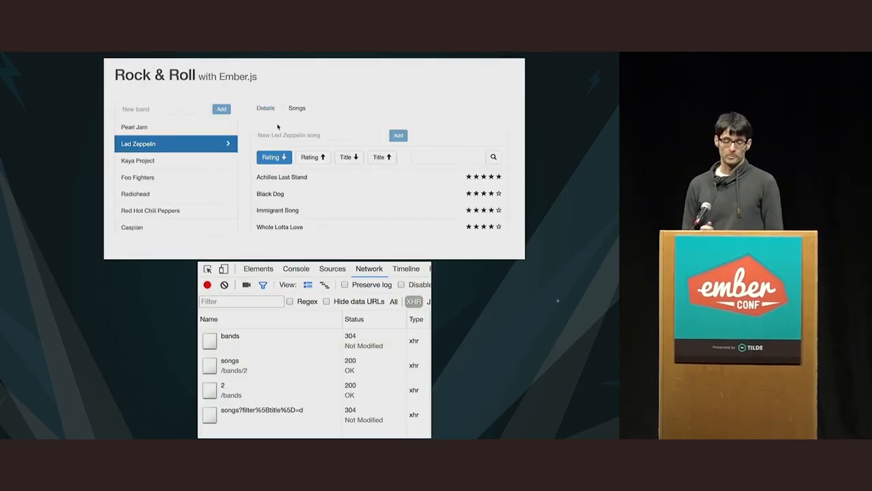
Step: Search Pearl Jam's songs with 'd', producing title-filtered requests for 'd' and 'daughter'
type("d")
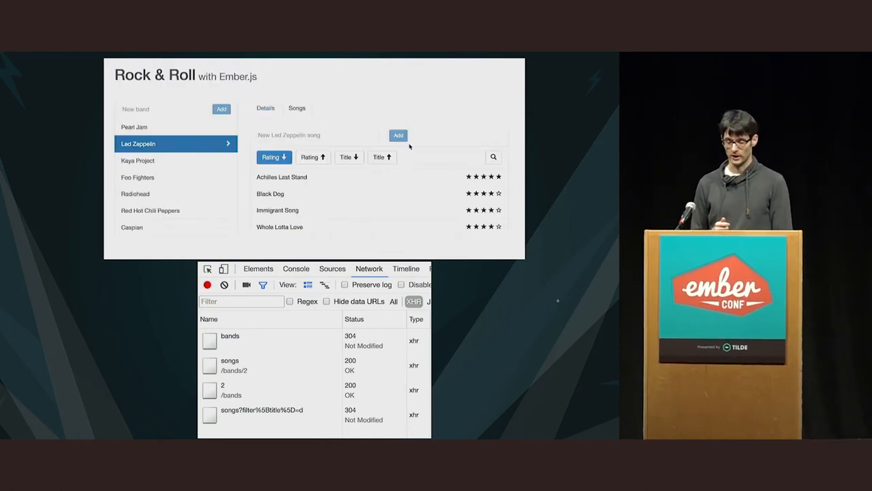
type("d")
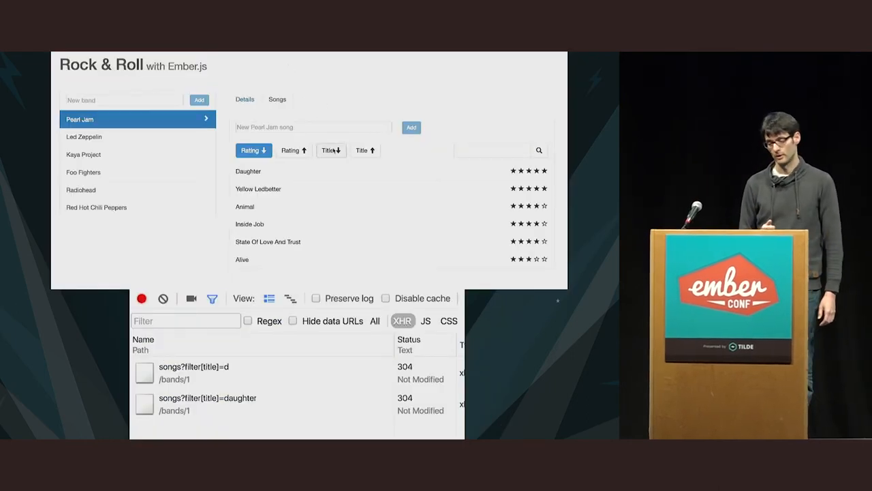
Step: Search for 'daug' while the fetching-band-state spinner shows on the reloaded songs route
type("d")
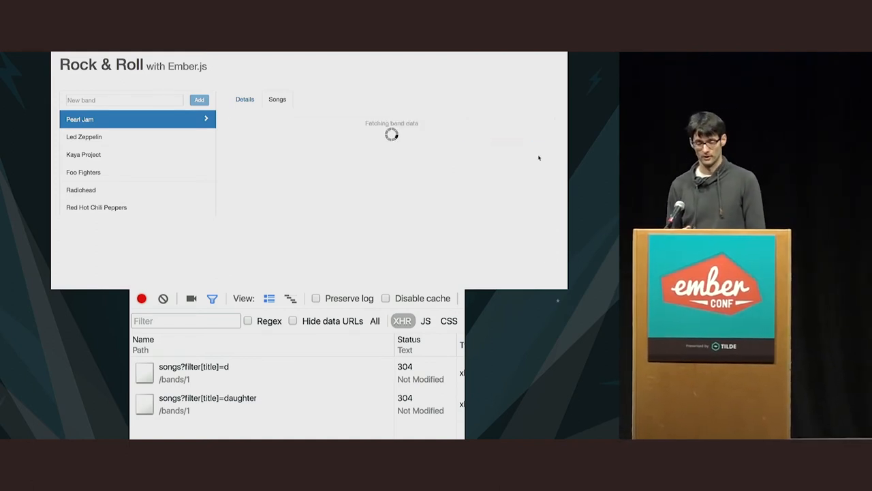
type("daug")
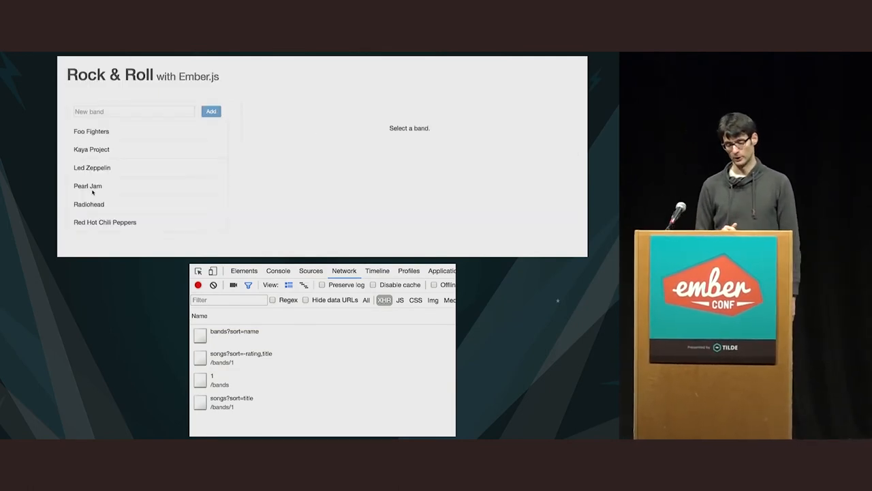
Step: Select Pearl Jam and switch to its Songs view showing the rating-sorted song list
left_click(87, 185)
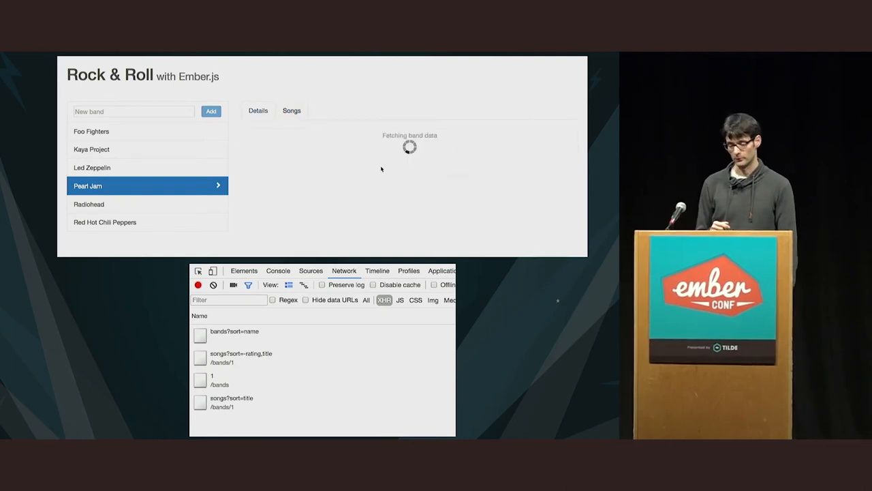
left_click(291, 111)
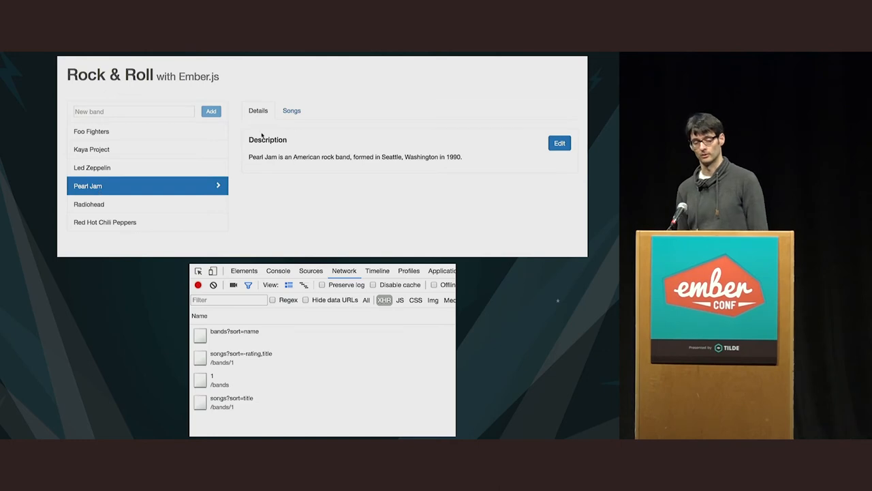
left_click(292, 110)
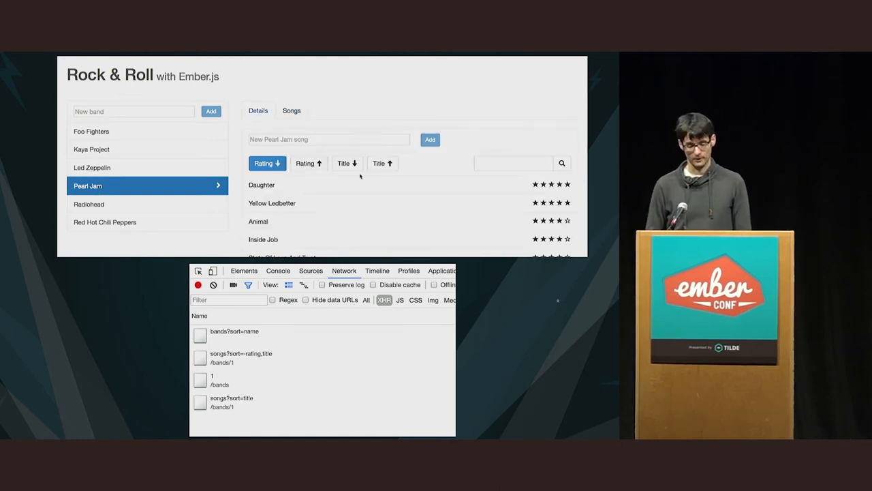
left_click(382, 163)
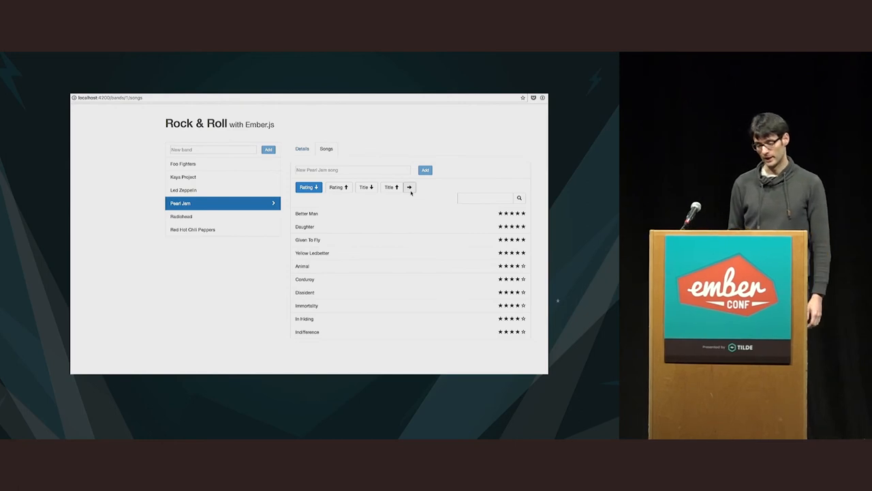
Step: Enter a search term in the songs box so only a few matching Pearl Jam songs remain
left_click(409, 187)
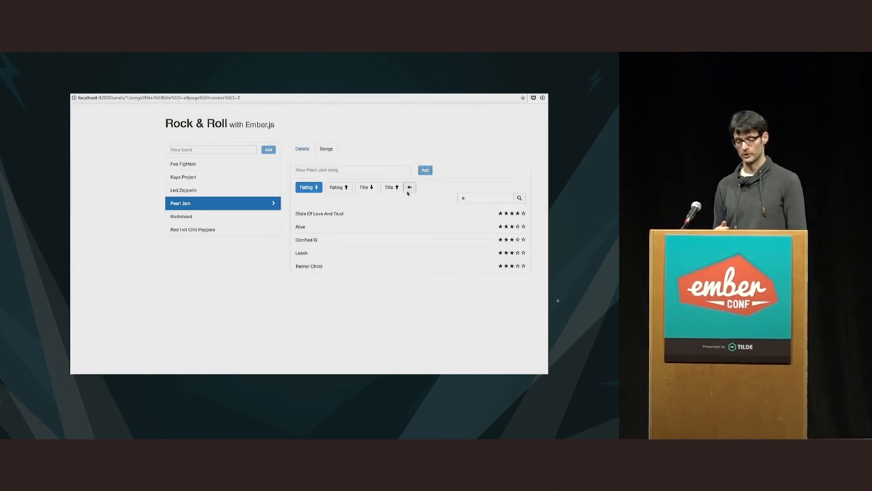
left_click(408, 187)
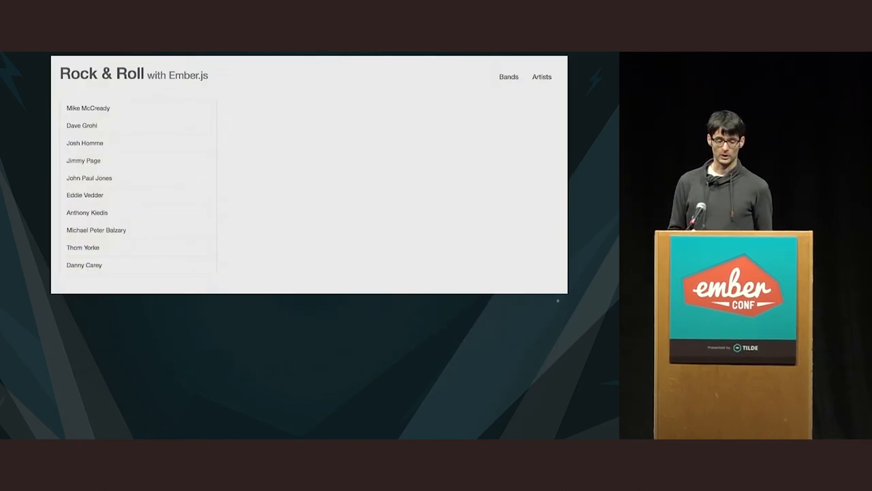
Step: Reload the artists route so only Dave Grohl is listed with the artist requests logged
left_click(82, 125)
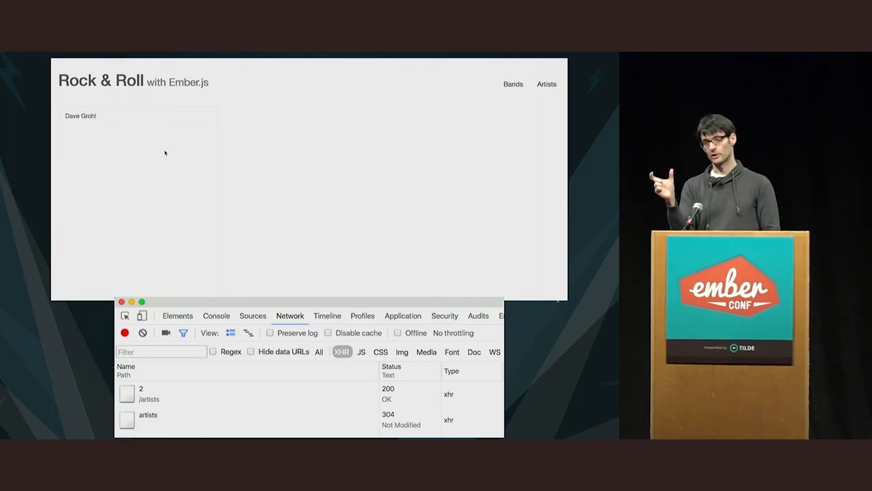
Step: Show Dave Grohl's details (age 47), then reload the app page twice
left_click(81, 115)
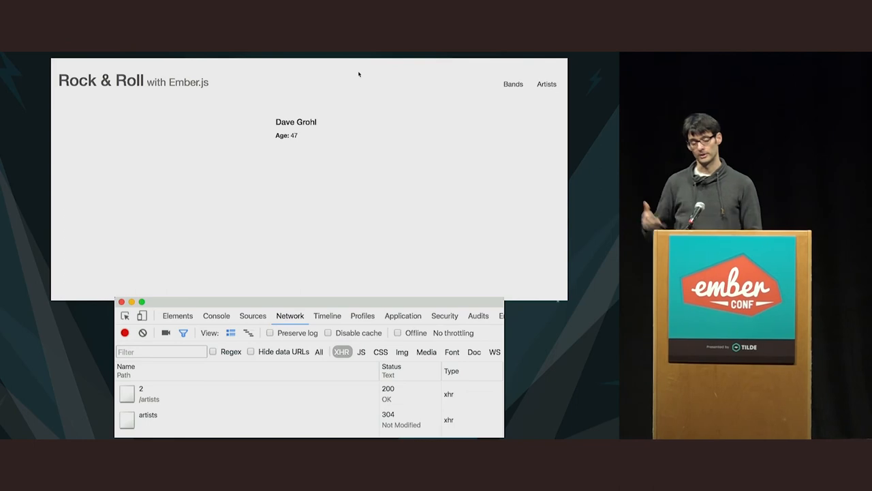
left_click(545, 85)
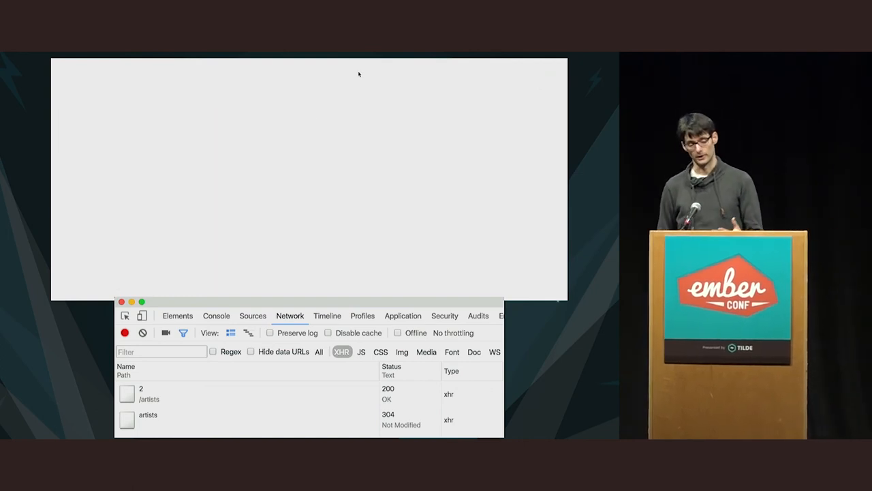
left_click(546, 84)
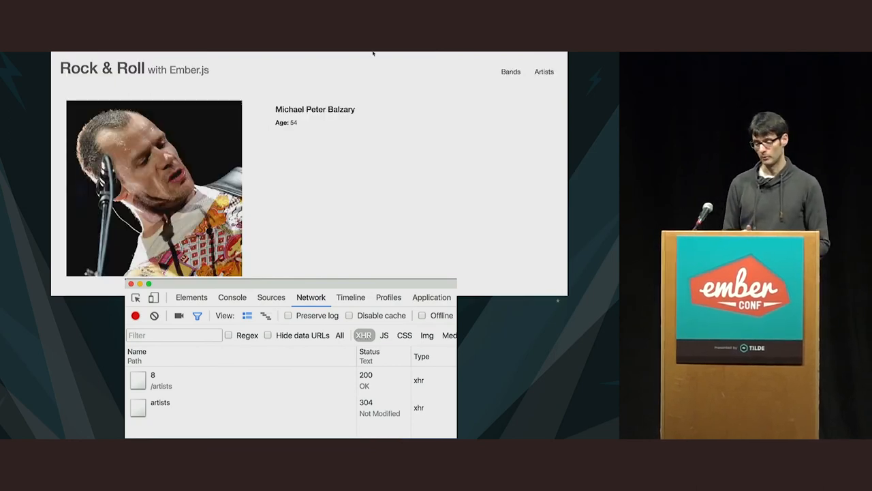
left_click(544, 71)
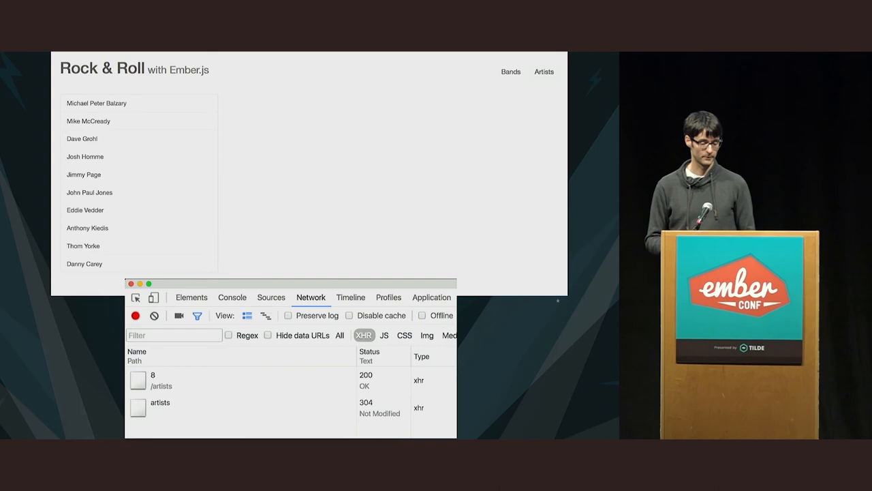
left_click(95, 104)
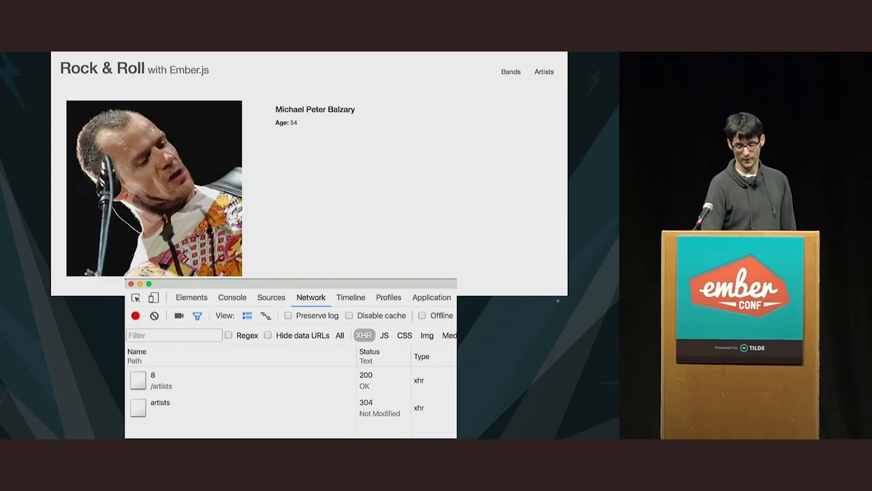